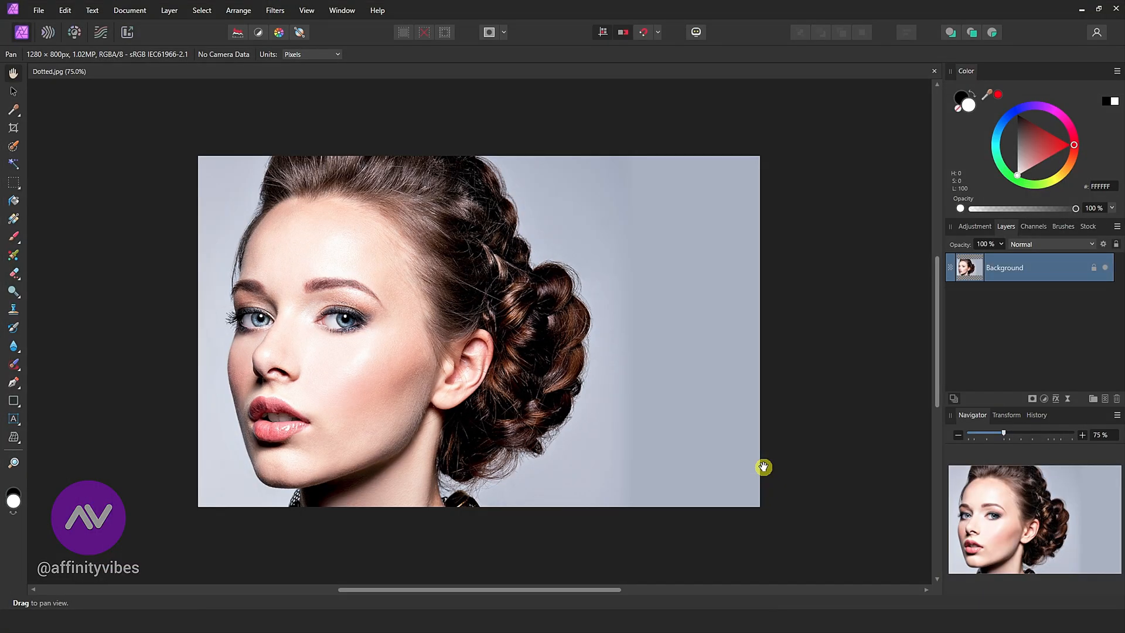
pyautogui.moveTo(718, 398)
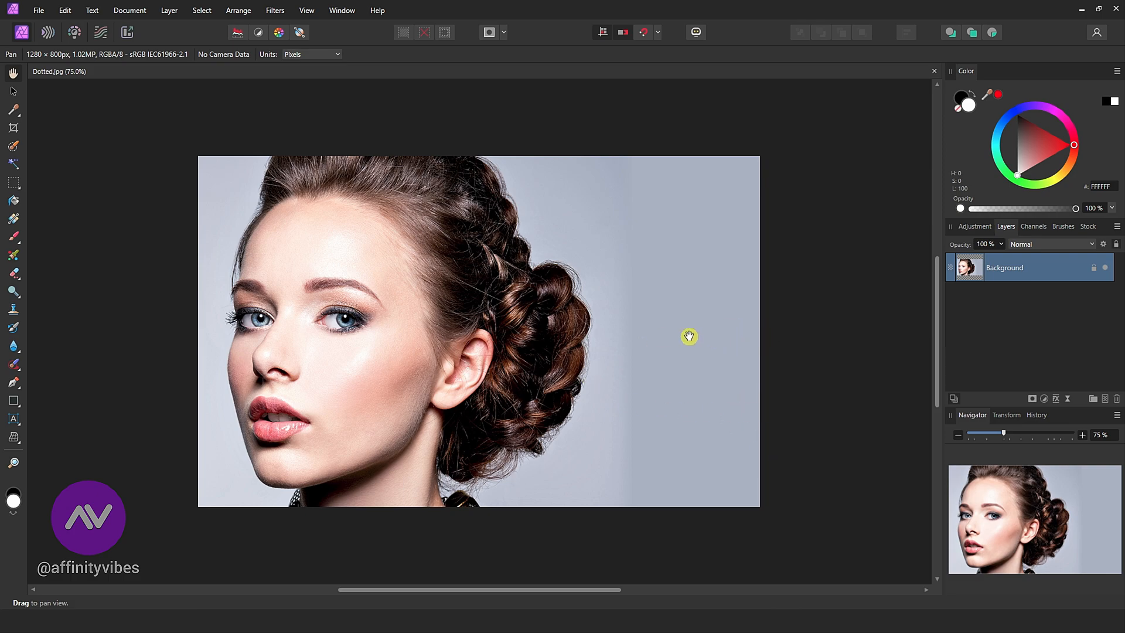
pyautogui.moveTo(835, 269)
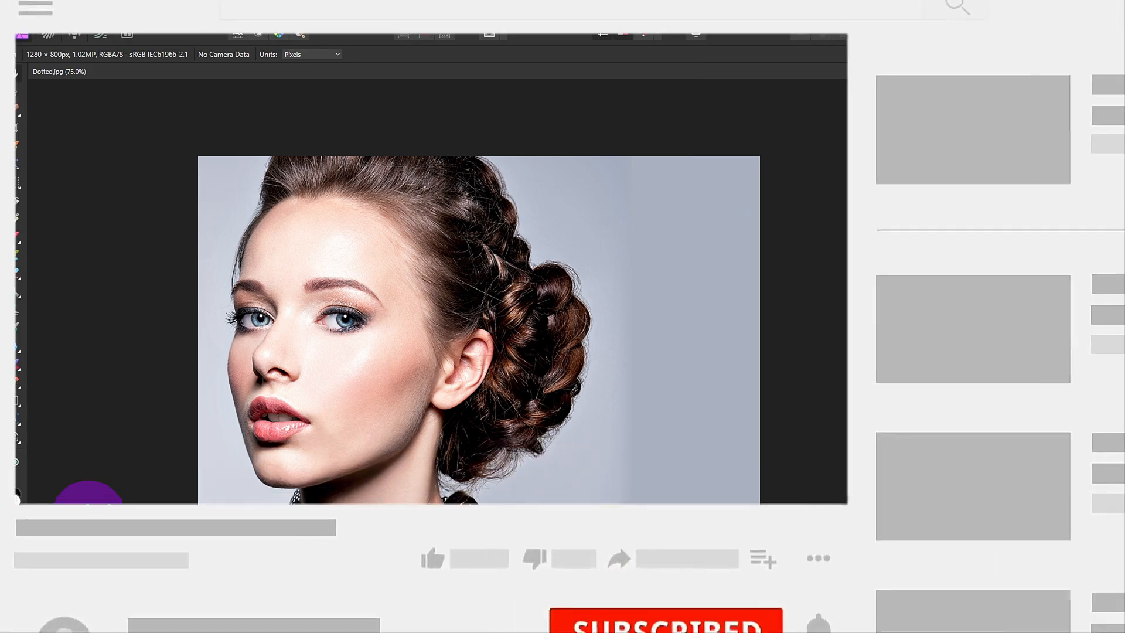
# Add an HSL adjustment with Saturation Shift -100% and Luminosity Shift 14% for a grayscale portrait.
pyautogui.click(1047, 400)
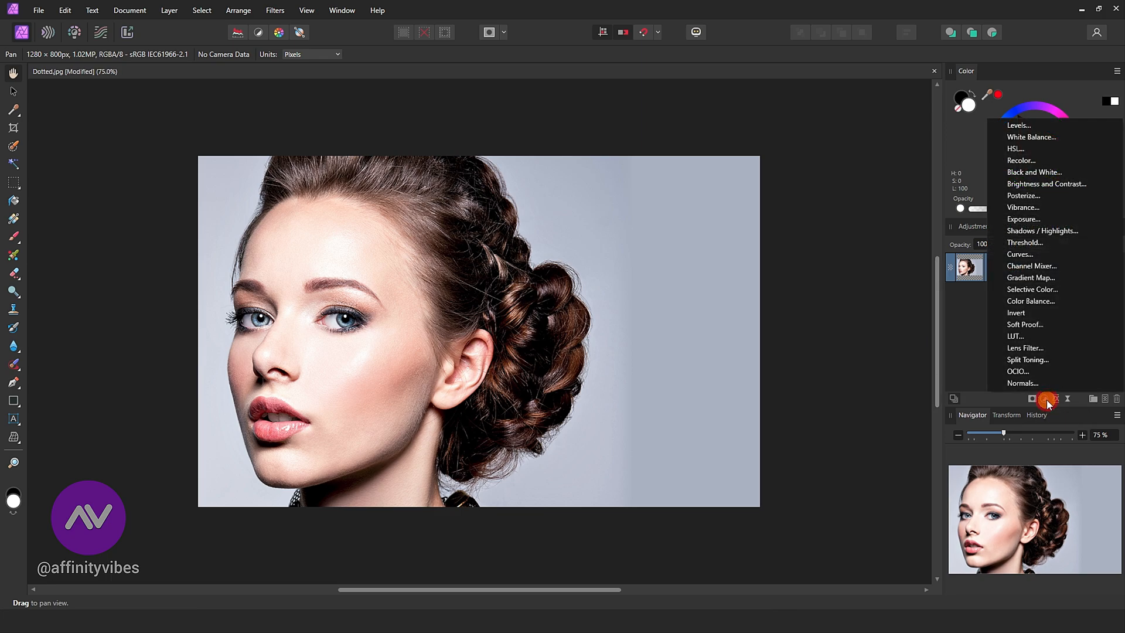
pyautogui.moveTo(1046, 164)
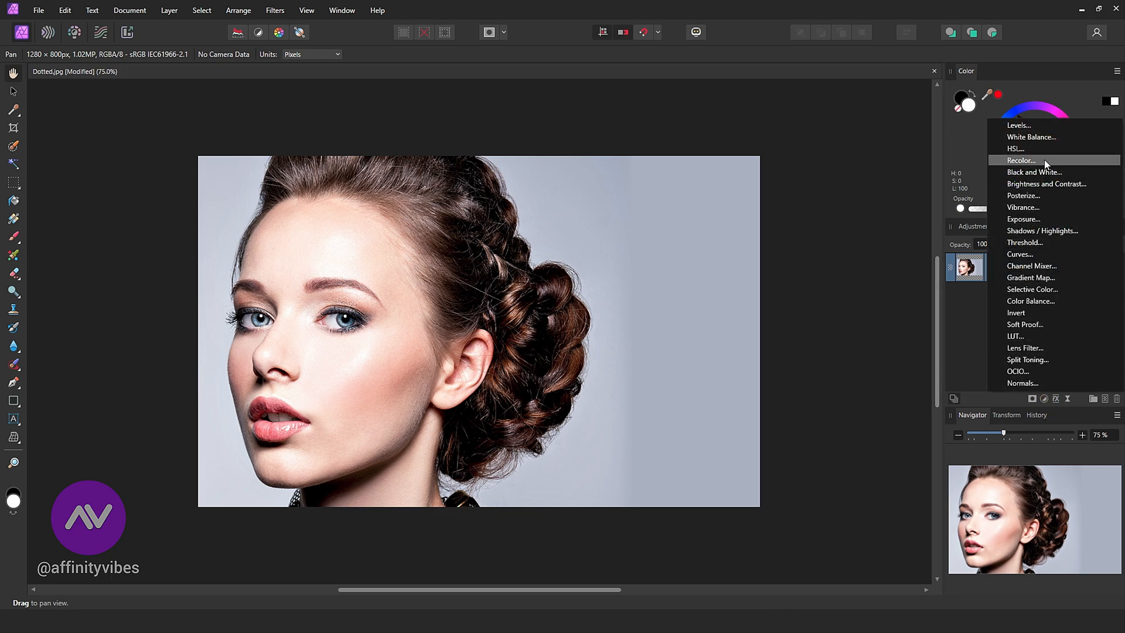
pyautogui.moveTo(1048, 171)
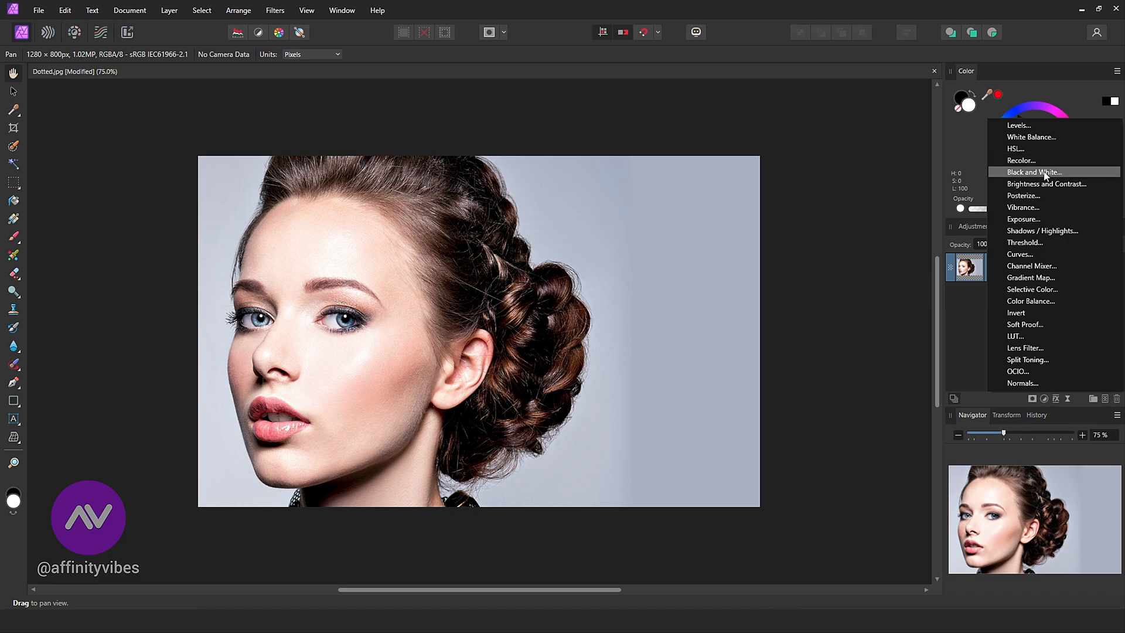
pyautogui.moveTo(1044, 177)
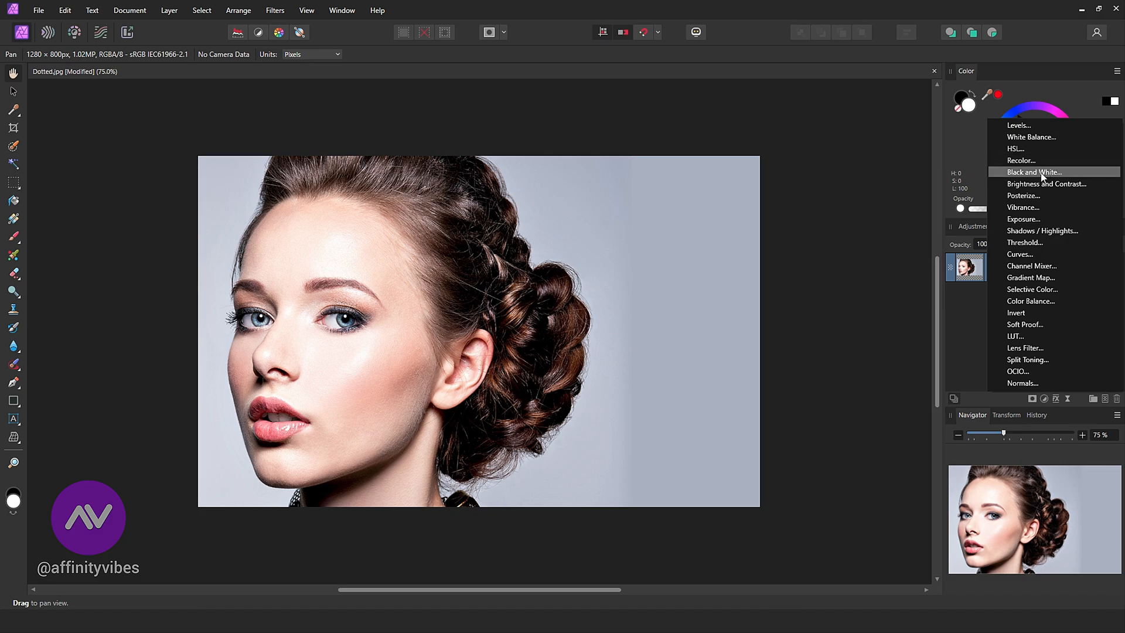
pyautogui.click(1015, 148)
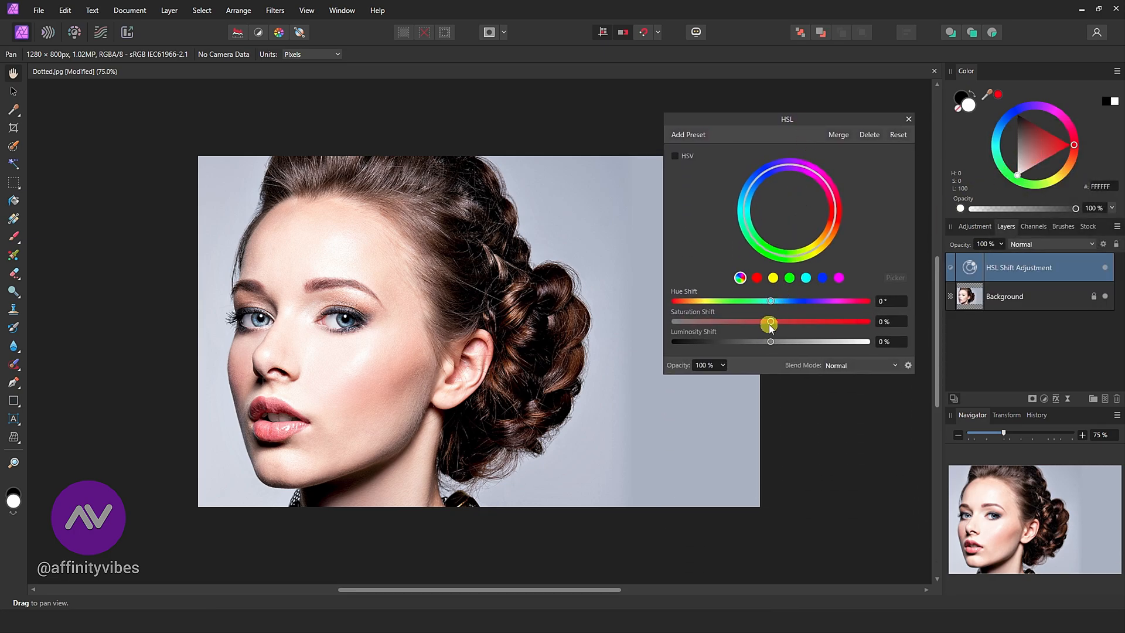
pyautogui.moveTo(770, 321); pyautogui.dragTo(675, 321)
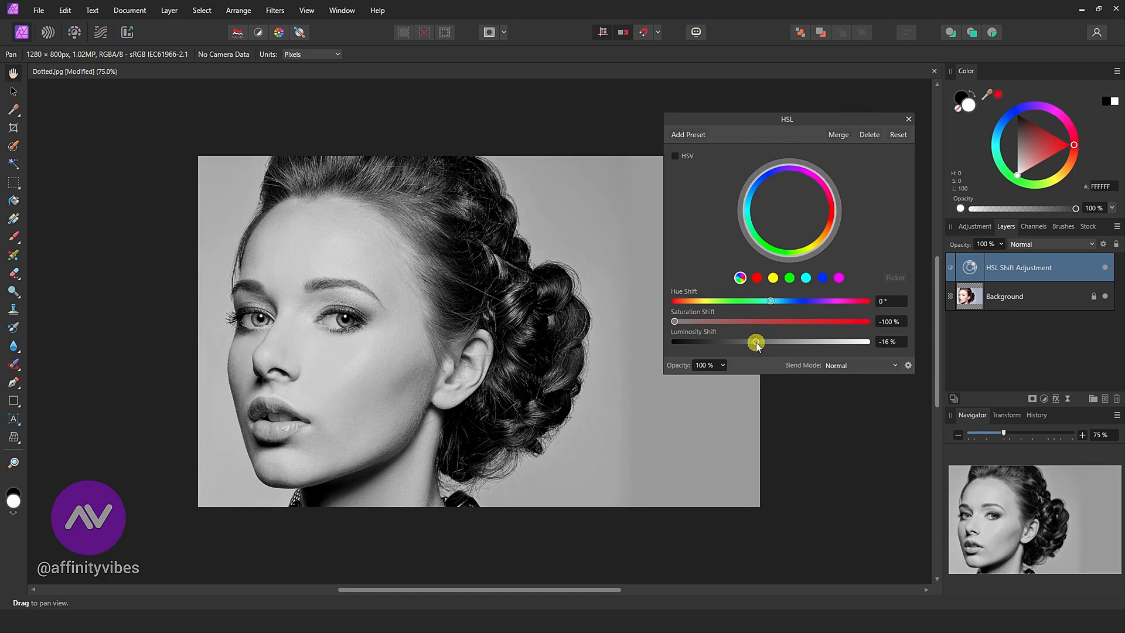
pyautogui.moveTo(756, 341); pyautogui.dragTo(784, 341)
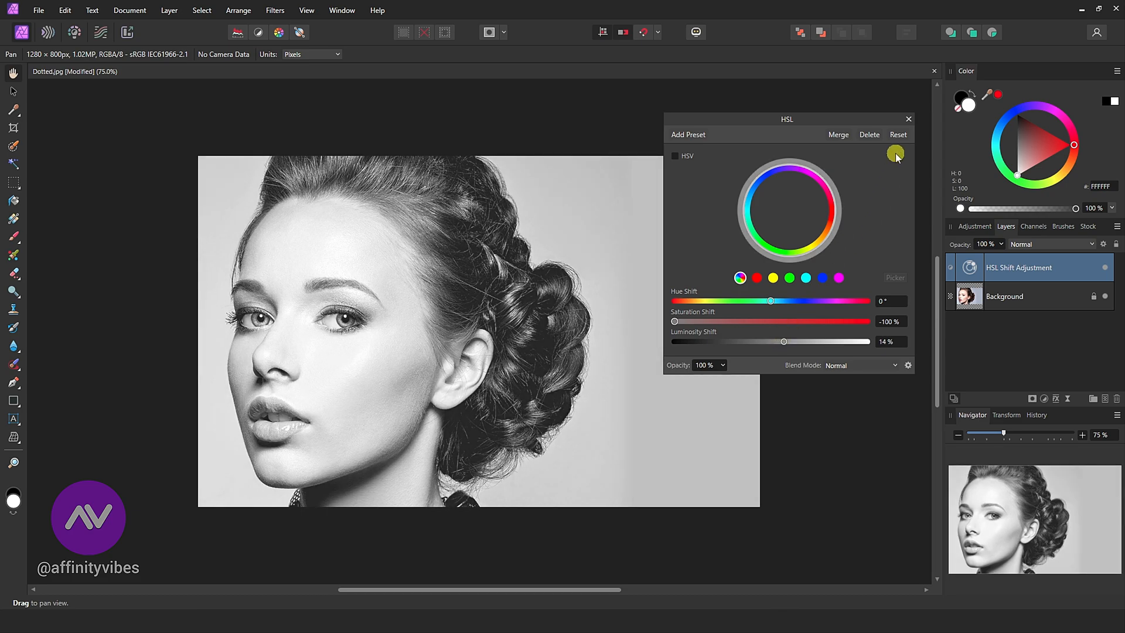
pyautogui.click(908, 118)
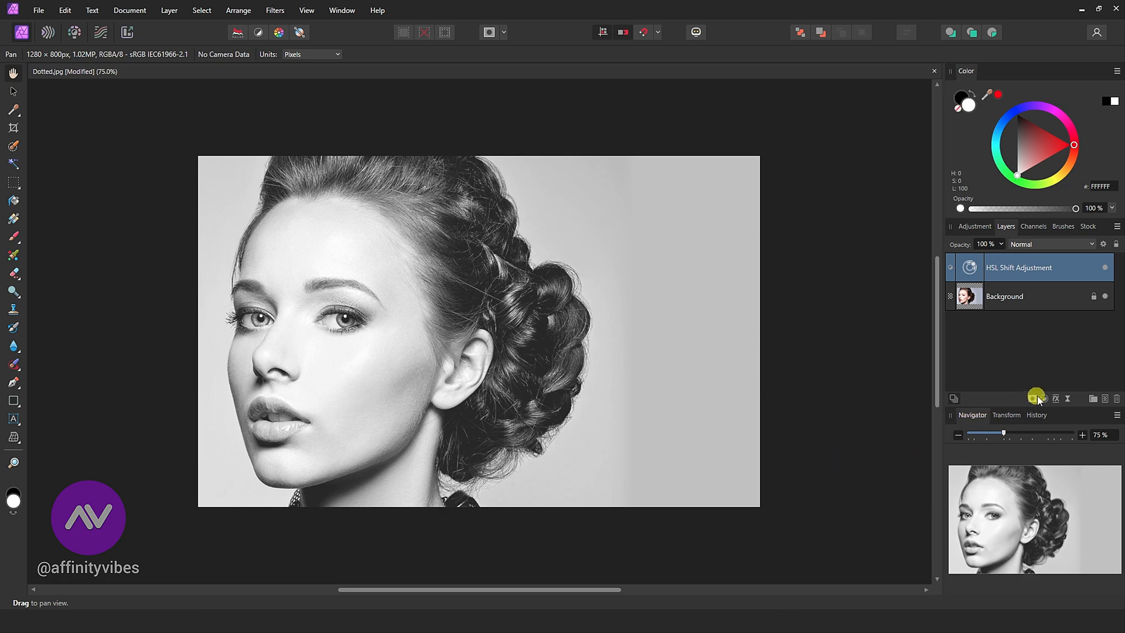
# Add a Recolor adjustment tinting the grayscale portrait blue at hue 221°.
pyautogui.click(1040, 398)
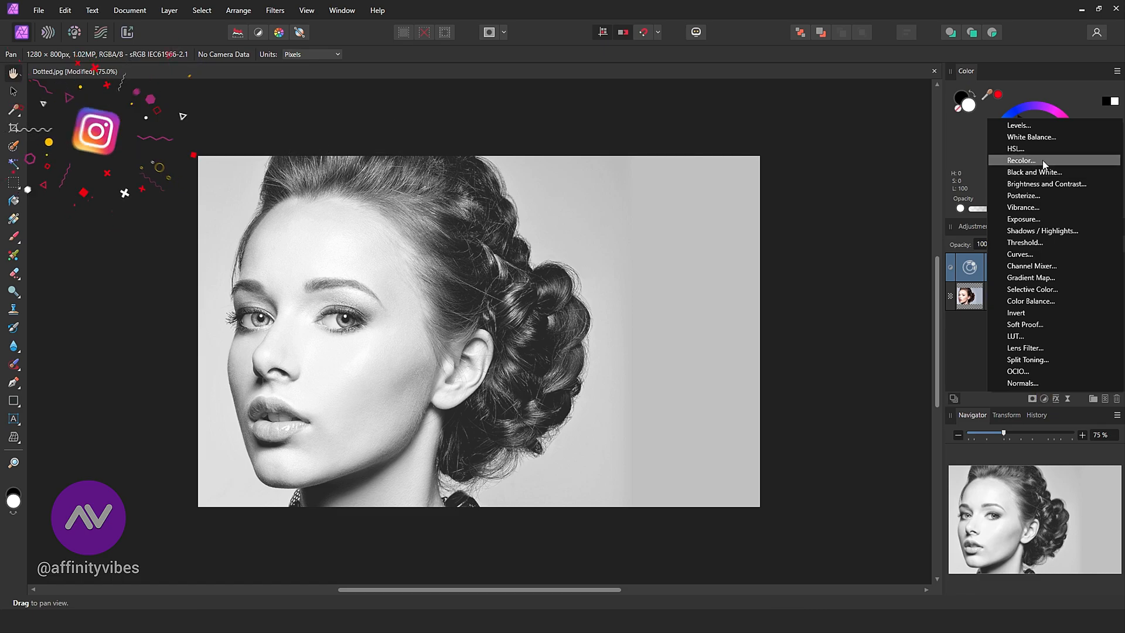
pyautogui.click(1020, 160)
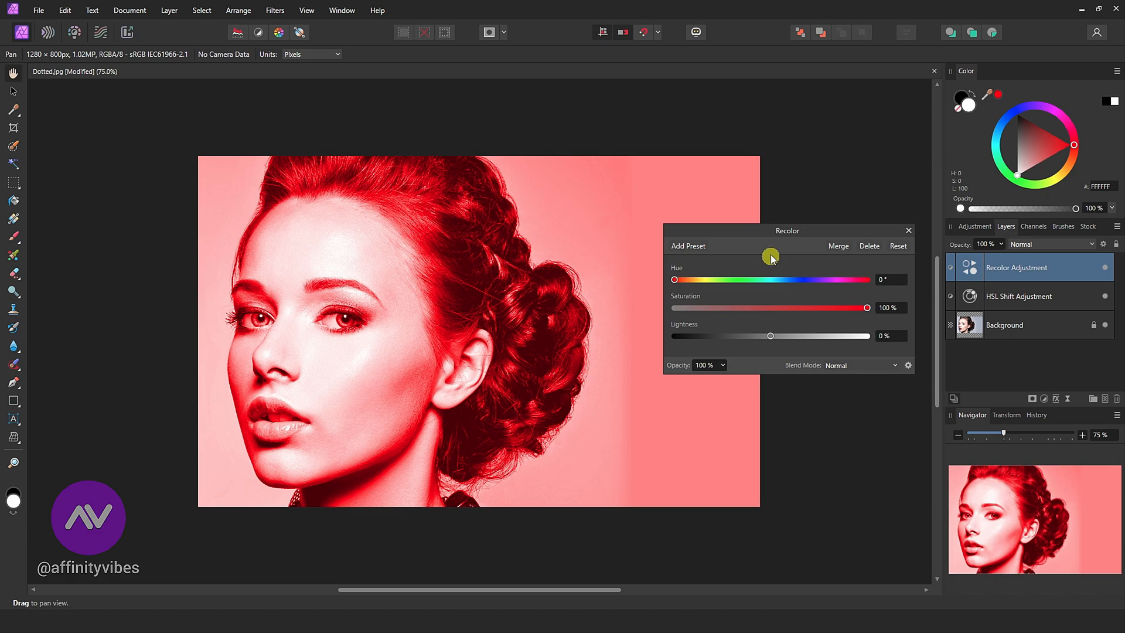
pyautogui.moveTo(673, 279); pyautogui.dragTo(776, 279)
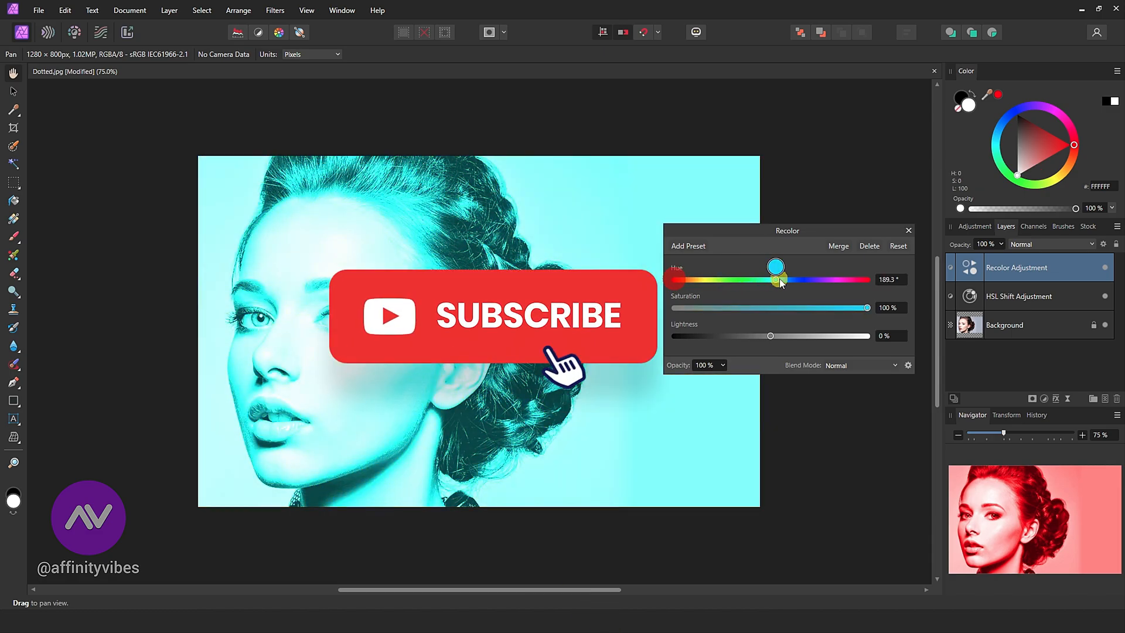
pyautogui.moveTo(775, 270); pyautogui.dragTo(793, 279)
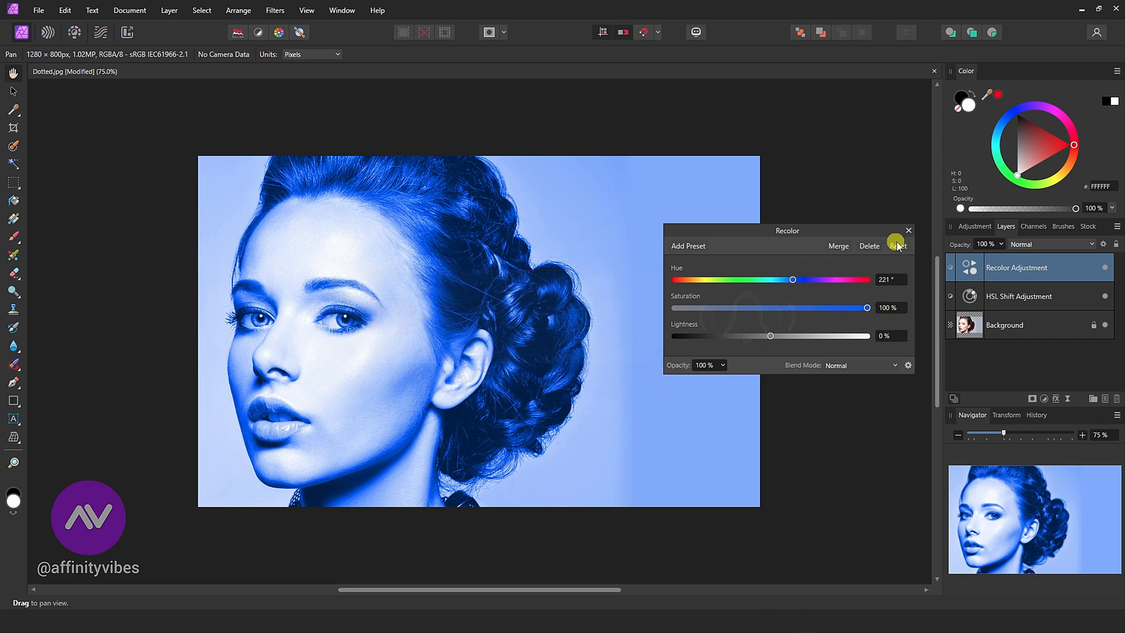
pyautogui.click(909, 231)
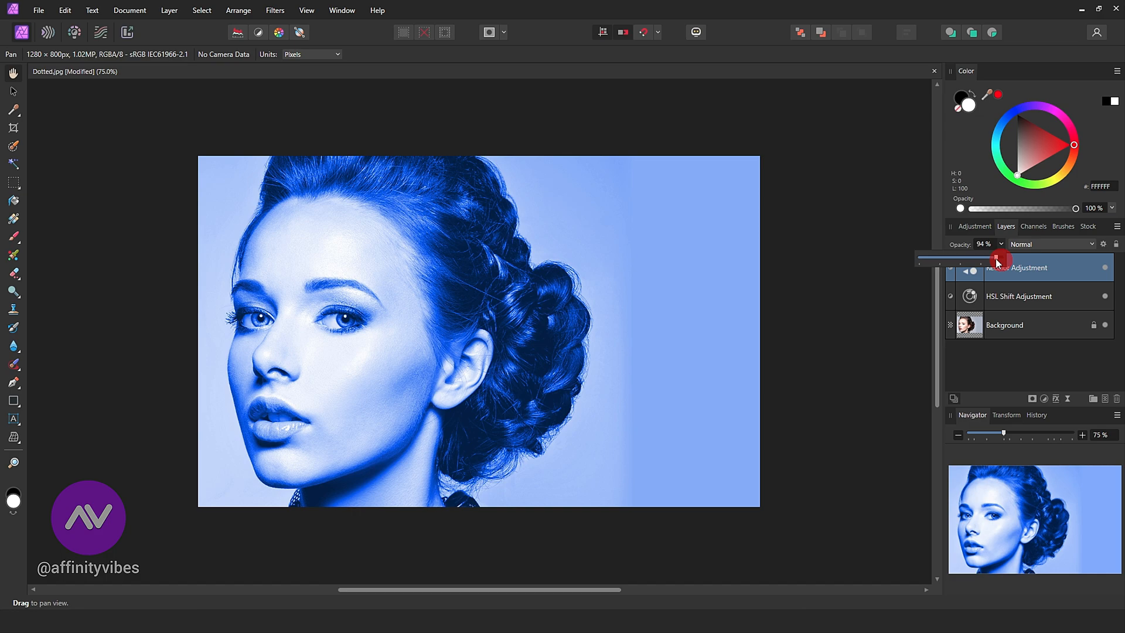
# Lower the Recolor layer's opacity to about 10% and toggle visibility to compare the tint.
pyautogui.moveTo(996, 258); pyautogui.dragTo(941, 258)
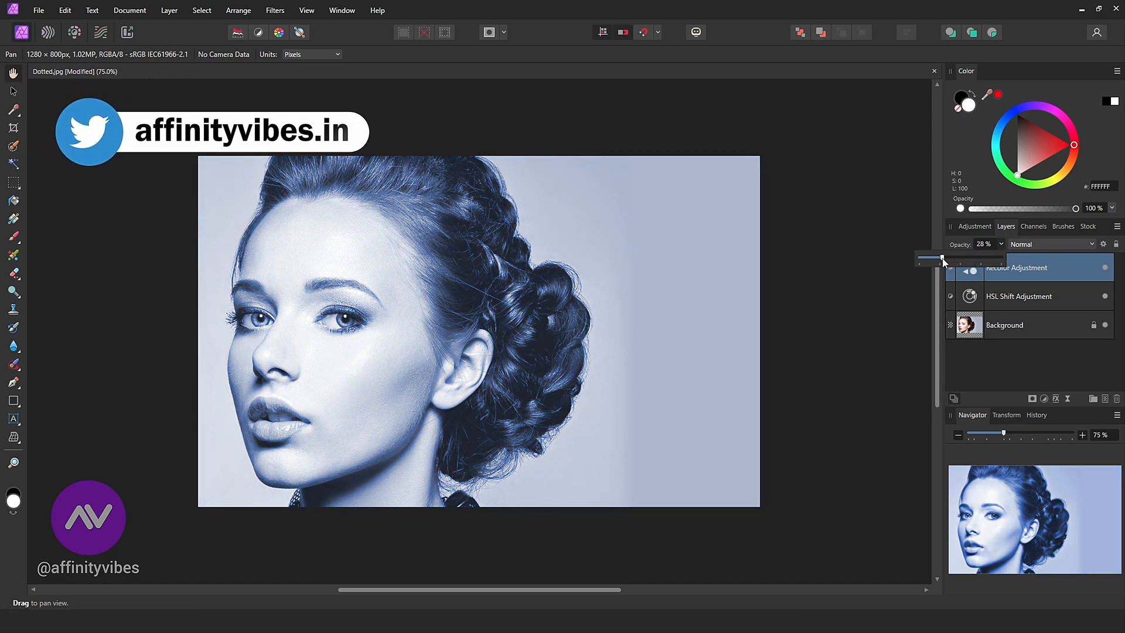
pyautogui.moveTo(940, 258); pyautogui.dragTo(933, 258)
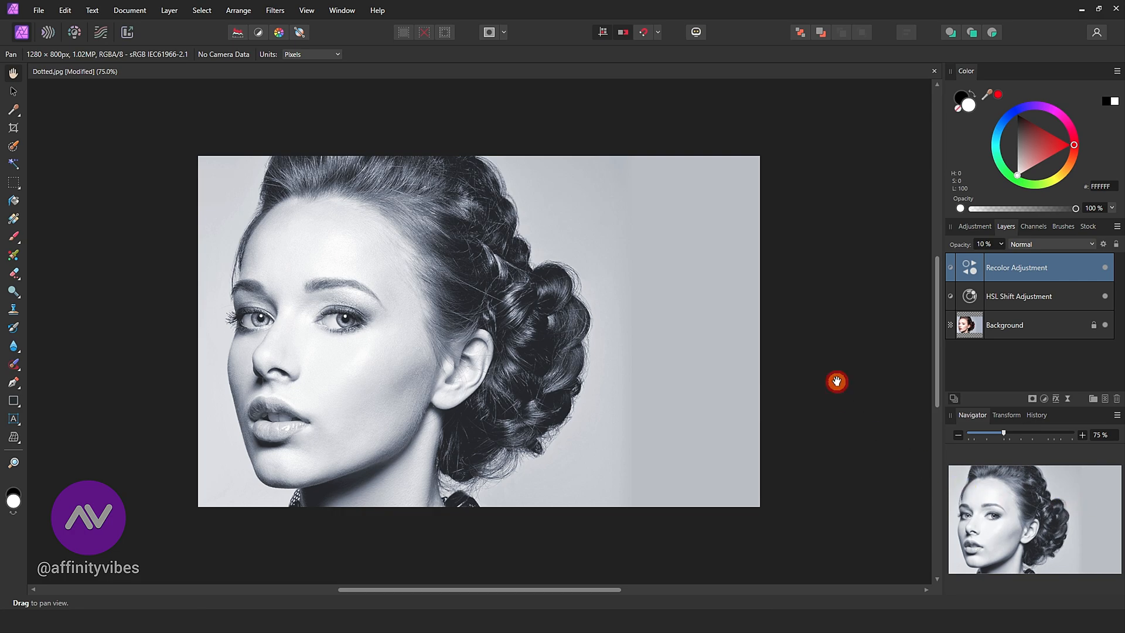
pyautogui.moveTo(1104, 264)
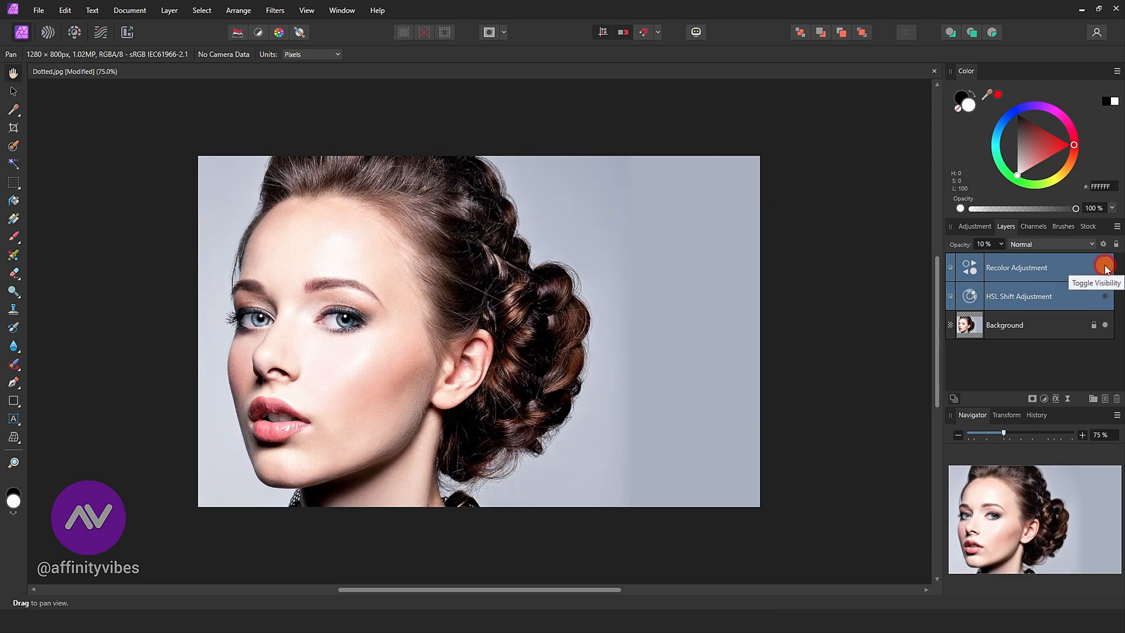
pyautogui.click(1104, 268)
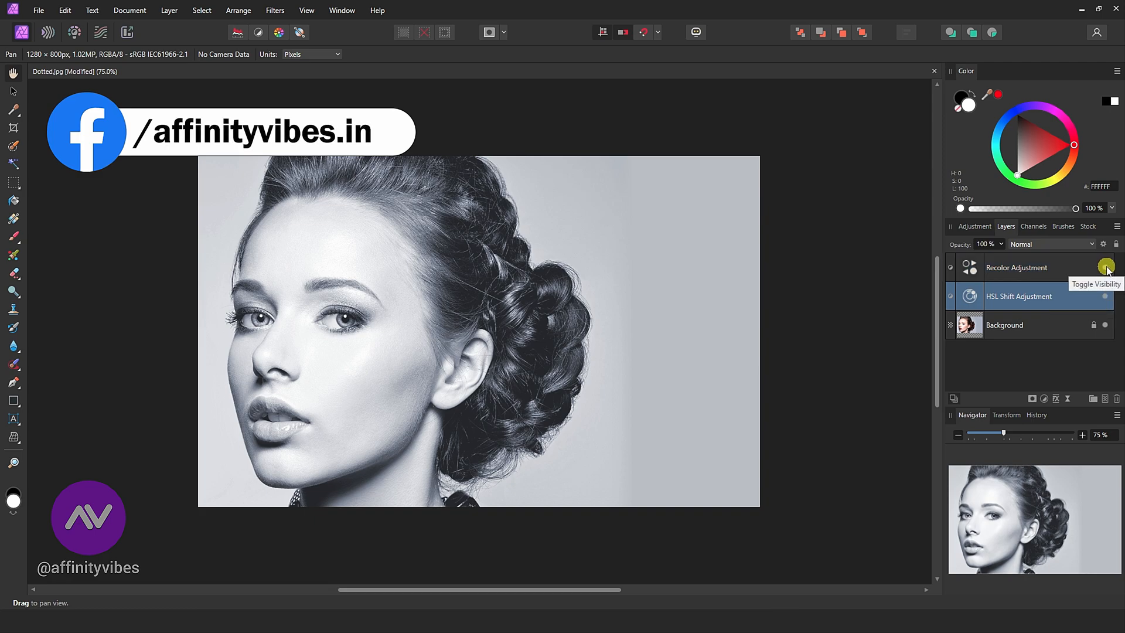
pyautogui.click(1105, 267)
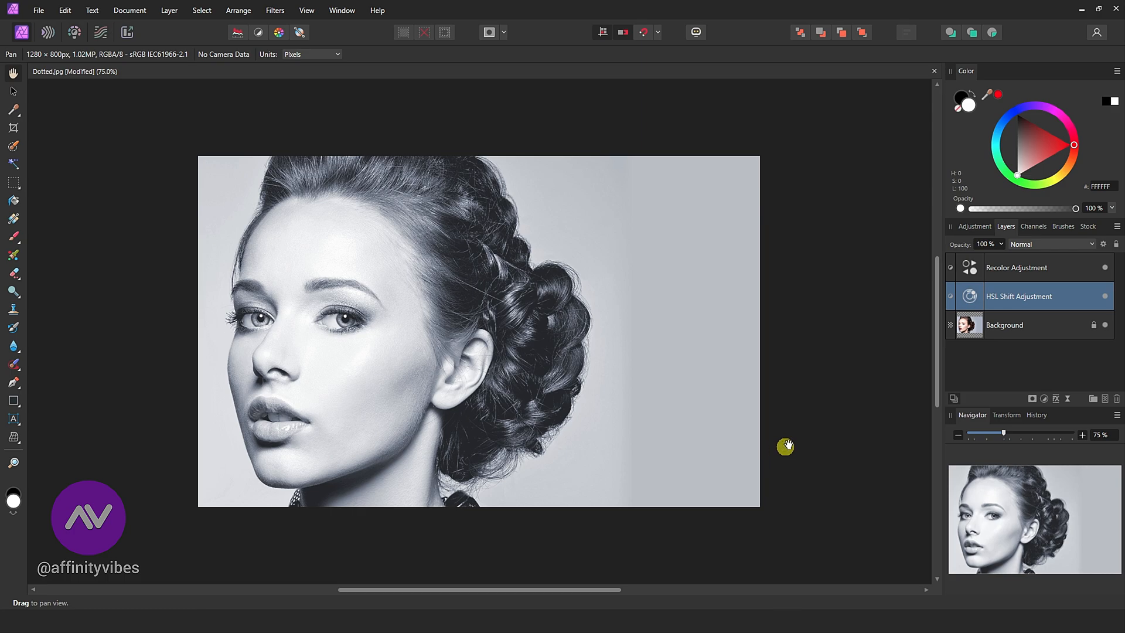
pyautogui.click(1015, 267)
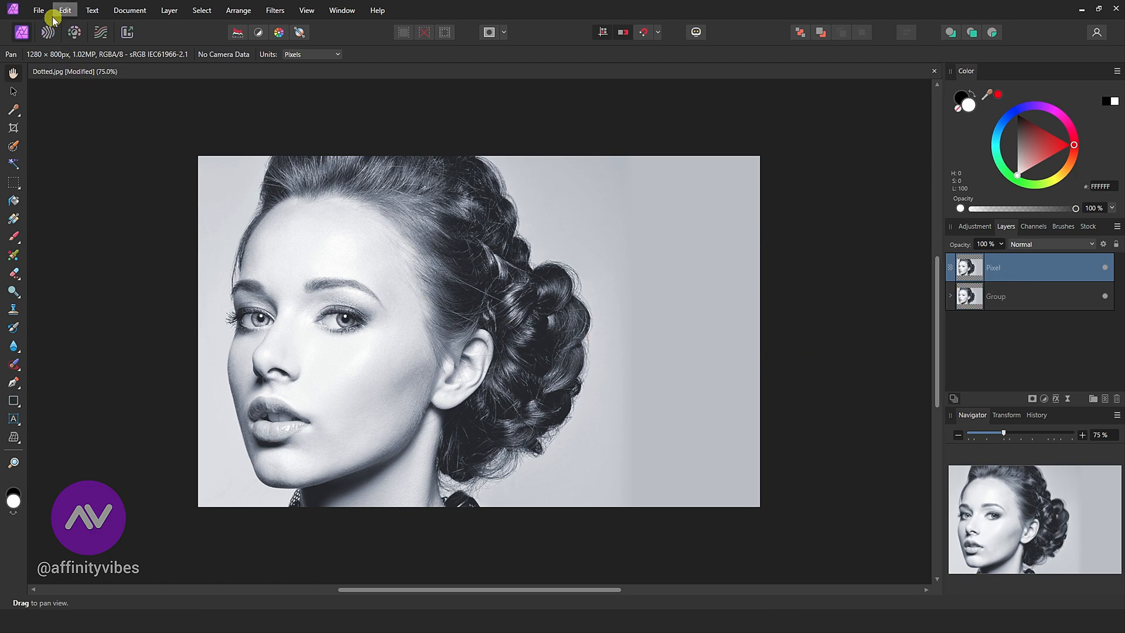
# Place the Dotted Halftone image as a new layer over the portrait via File > Place.
pyautogui.click(37, 11)
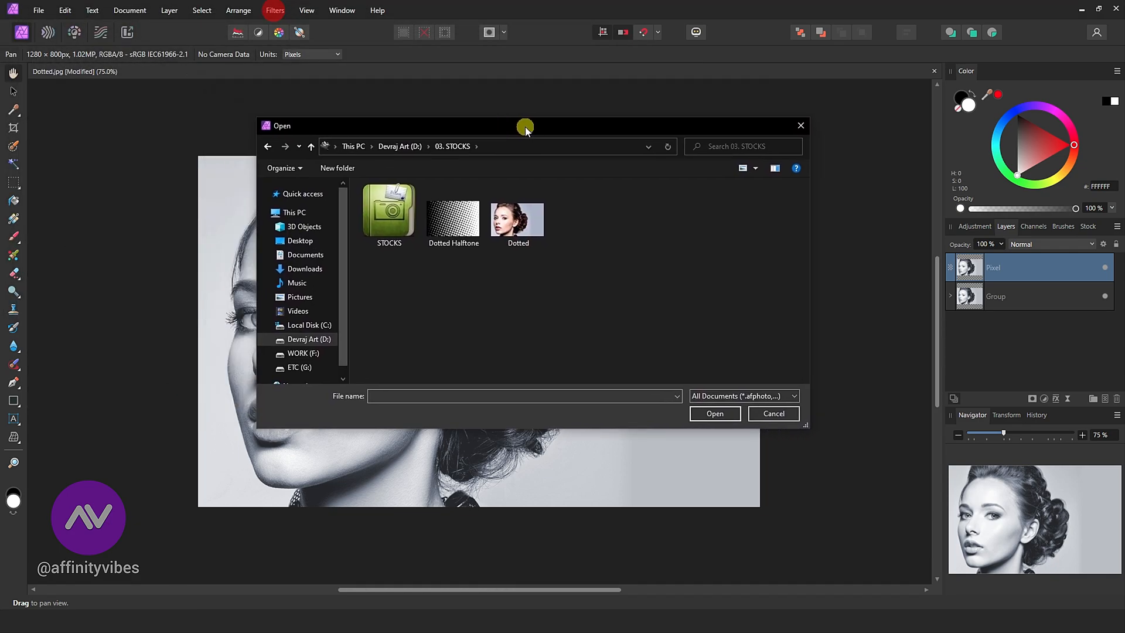
pyautogui.doubleClick(517, 219)
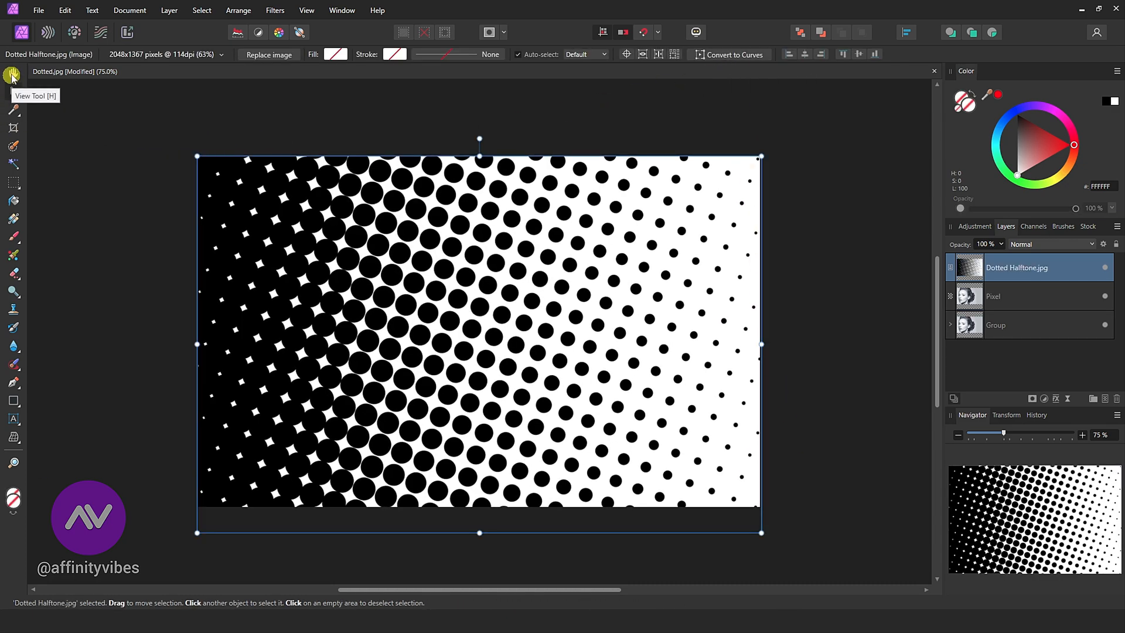
# Set the halftone layer's blend mode to Screen in the Layers panel.
pyautogui.click(12, 75)
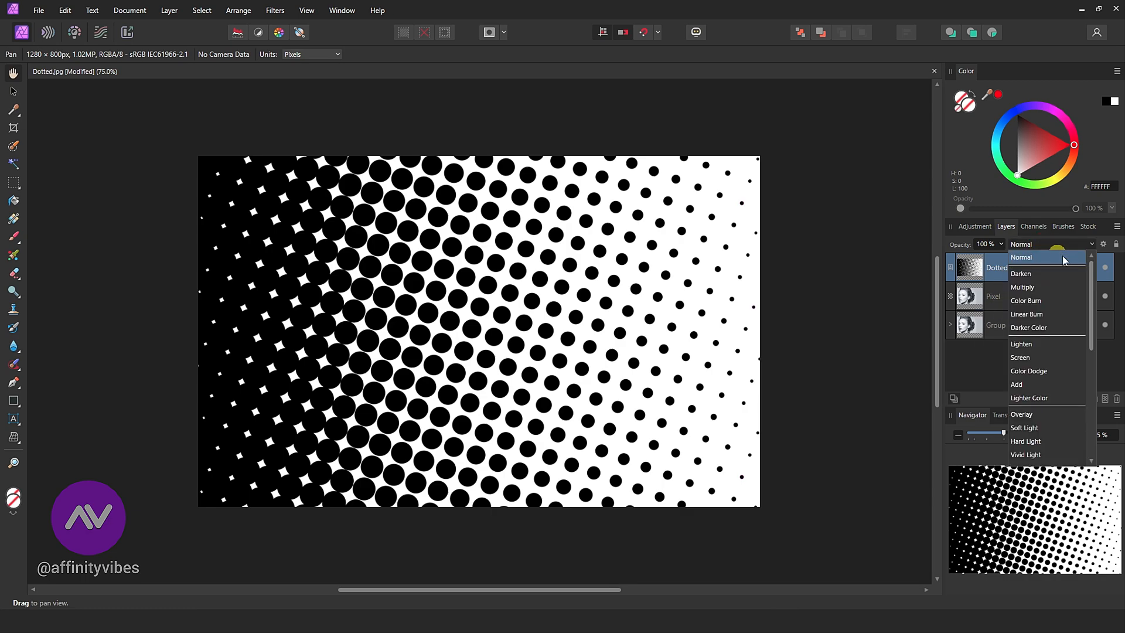
pyautogui.scroll(-3)
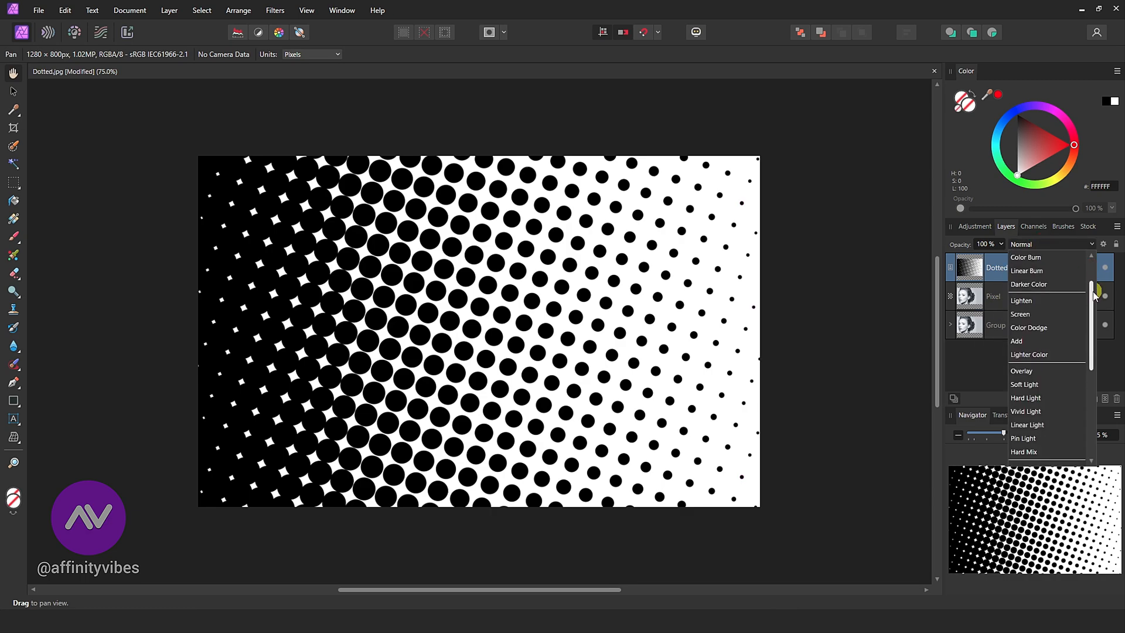
pyautogui.click(1021, 314)
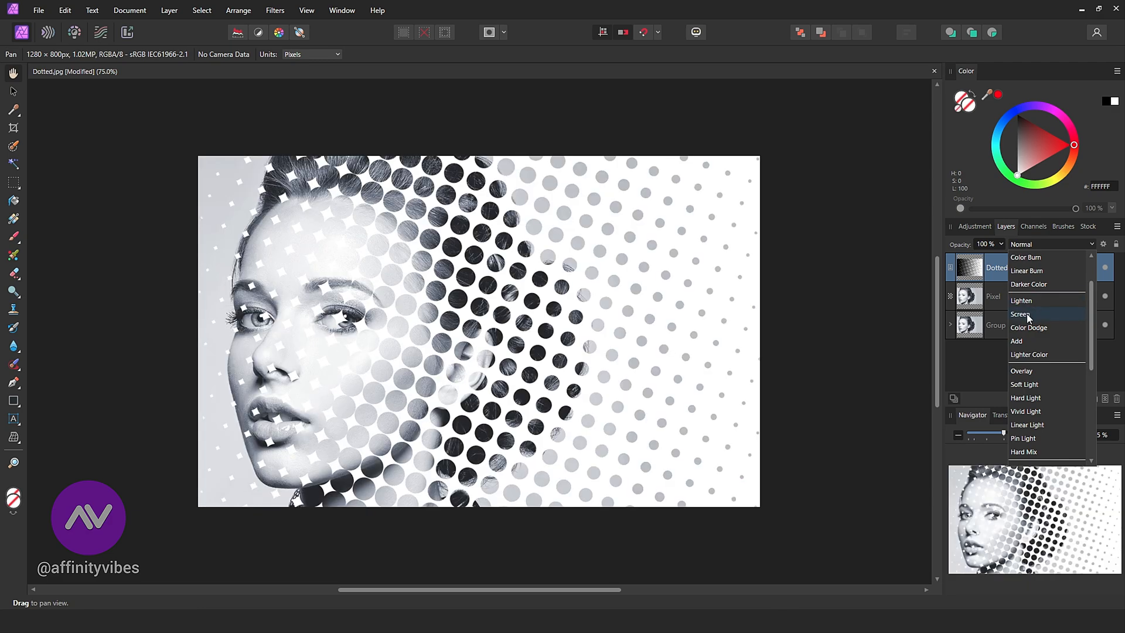
pyautogui.click(1019, 314)
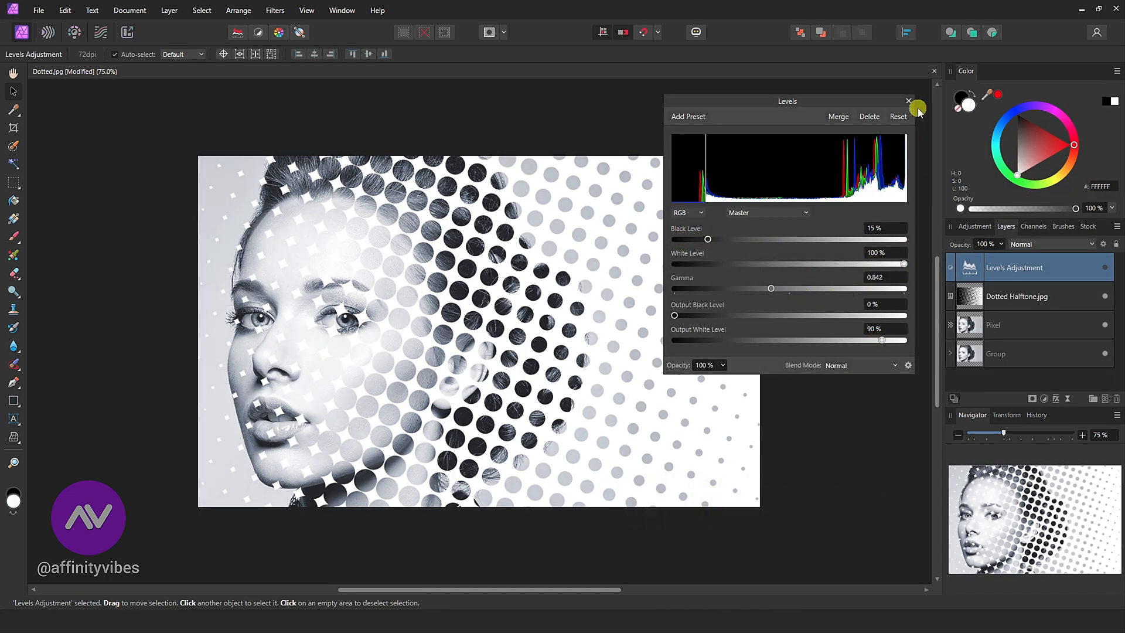
# Confirm the Levels adjustment with black 15%, gamma 0.842 and output white 90%.
pyautogui.click(908, 101)
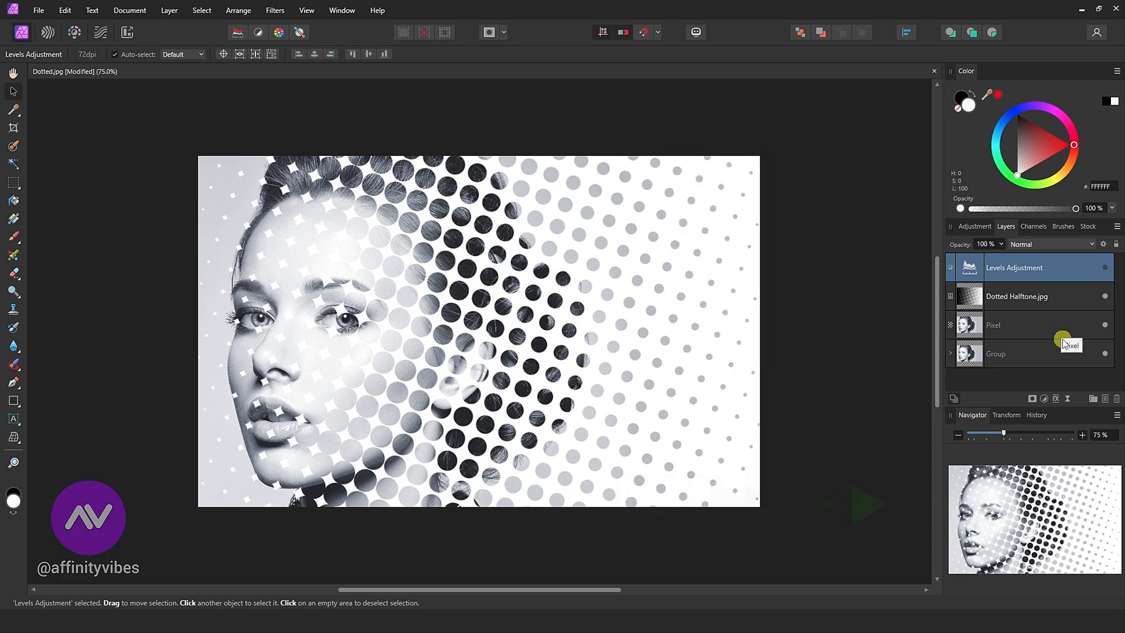
# Merge visible layers to a new Pixel layer and bring up Unsharp Mask from Filters > Sharpen.
pyautogui.click(874, 359)
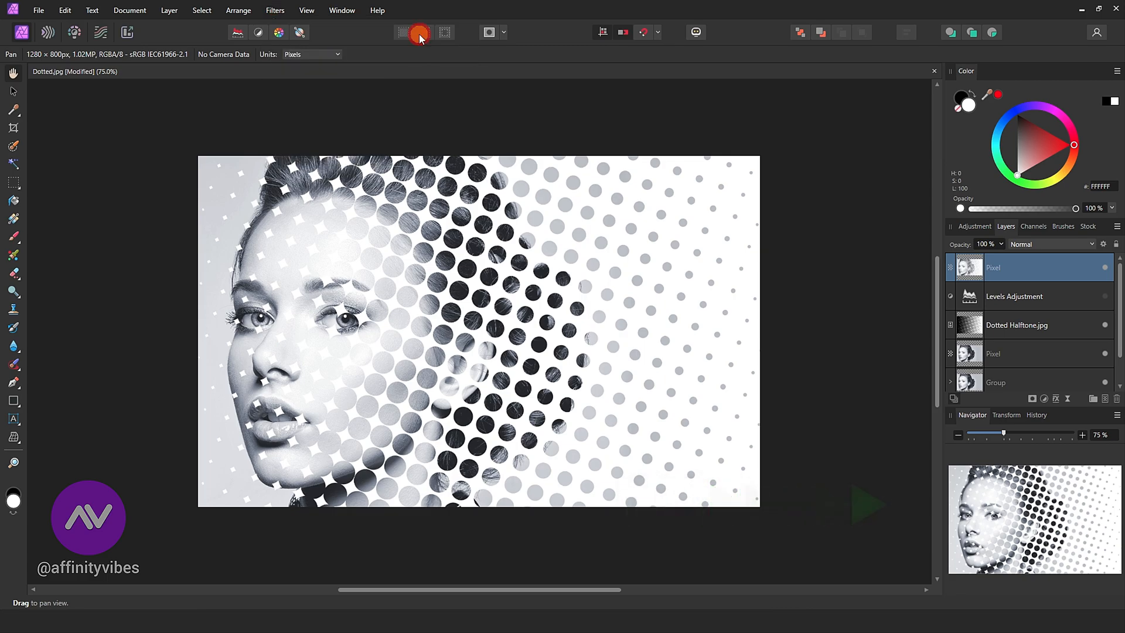
pyautogui.click(420, 33)
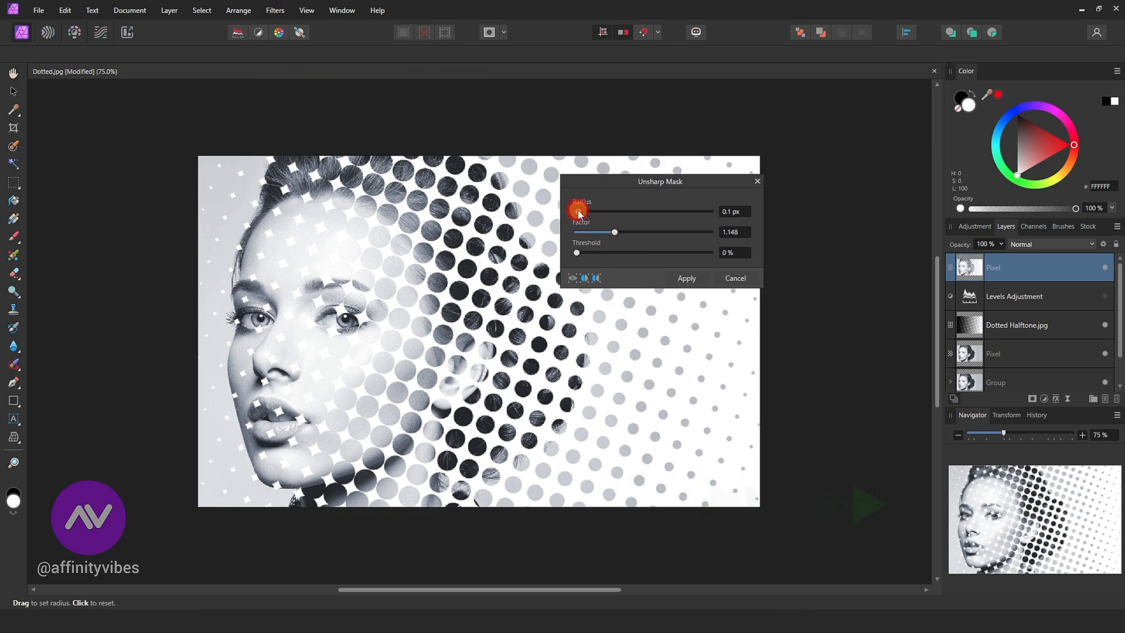